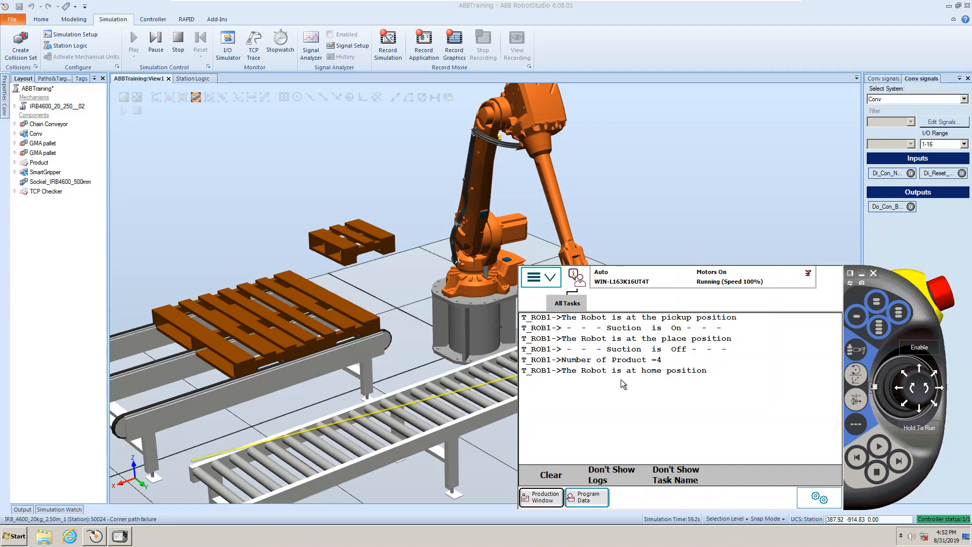
mouse_move(685, 424)
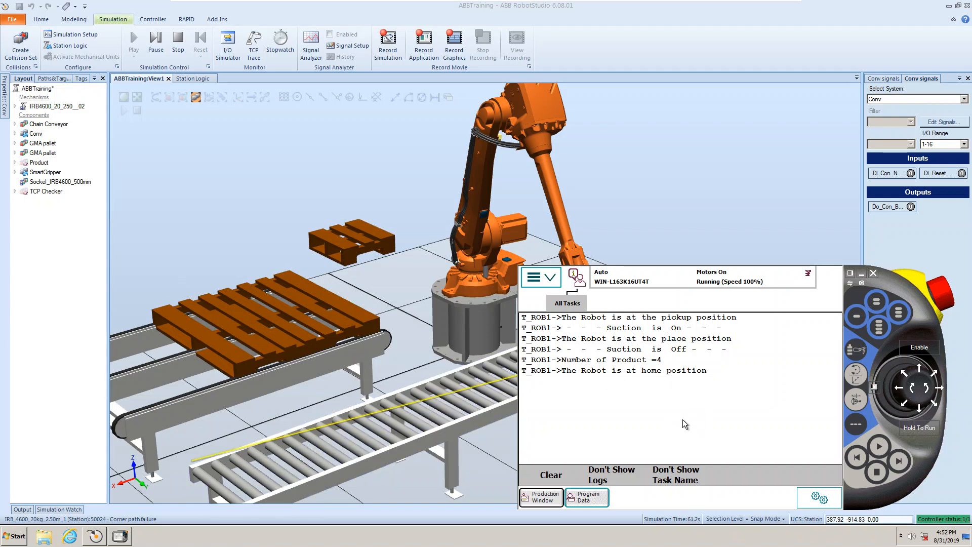
mouse_move(526, 426)
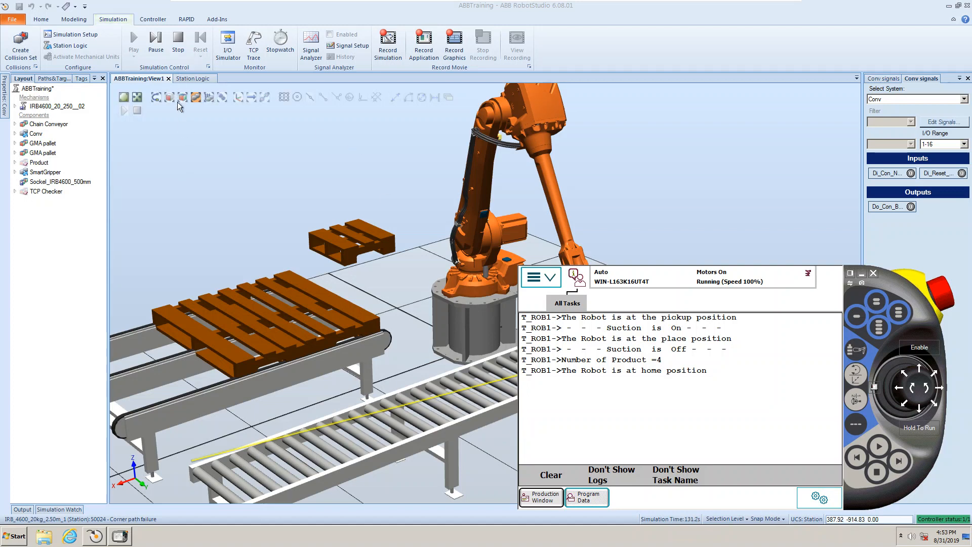
Close the FlexPendant, run and reset the simulation, then pulse Di_Con_NewBox to spawn a box
click(178, 44)
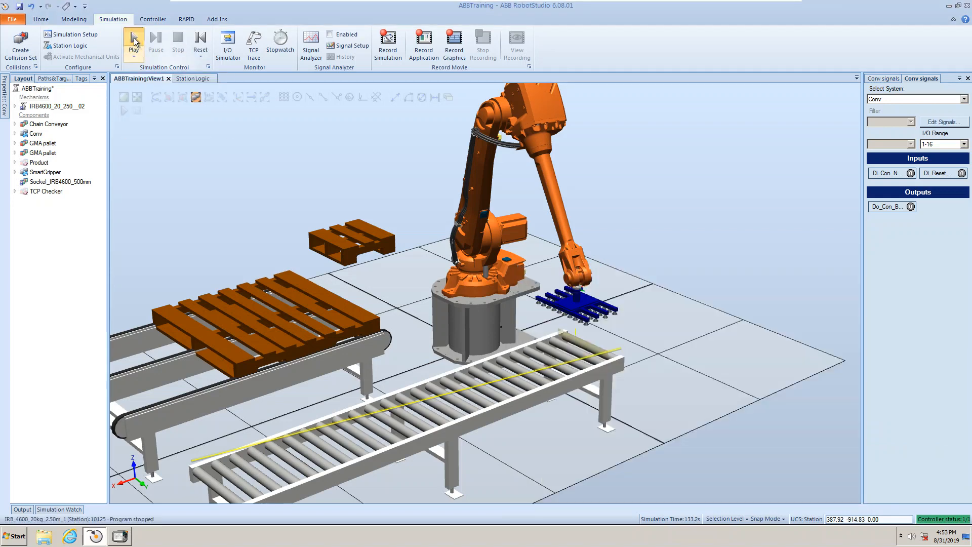
click(133, 45)
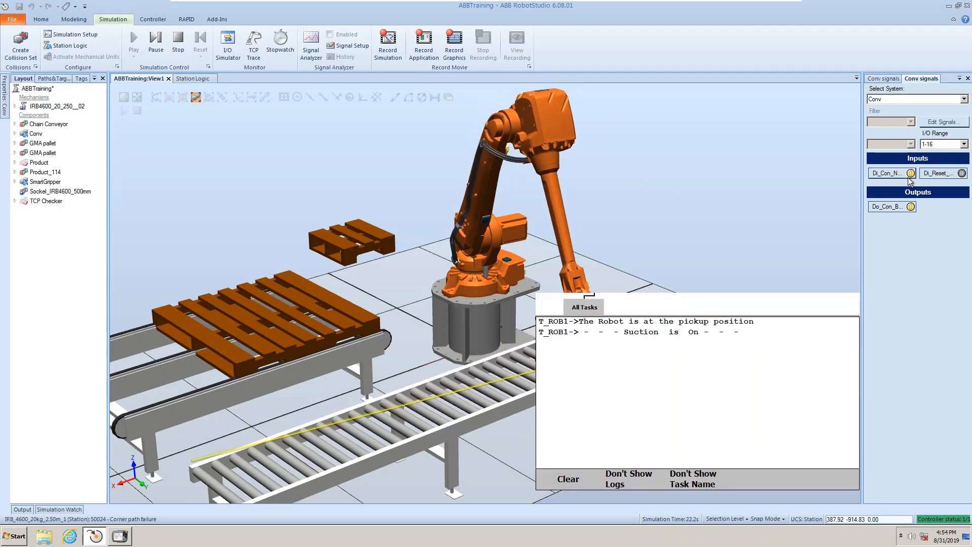
mouse_move(178, 45)
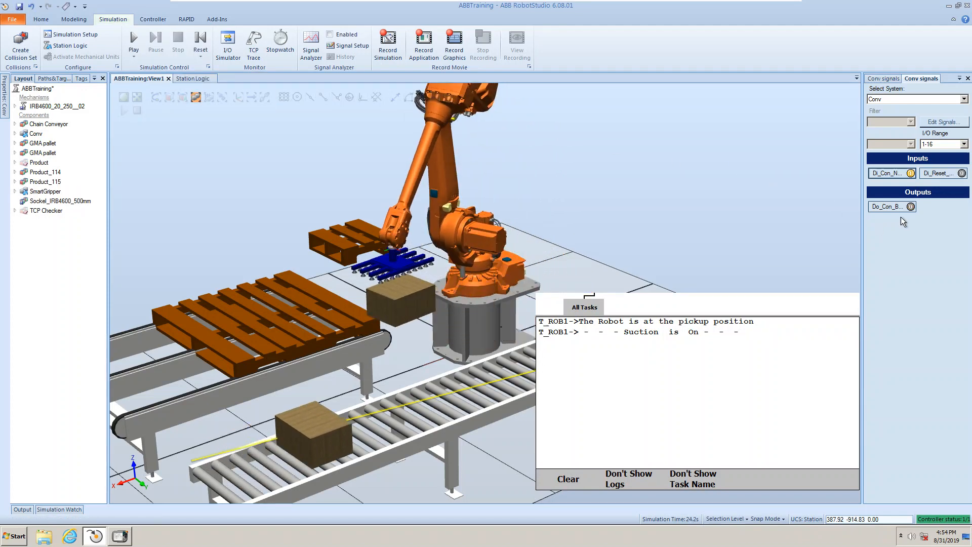
click(199, 44)
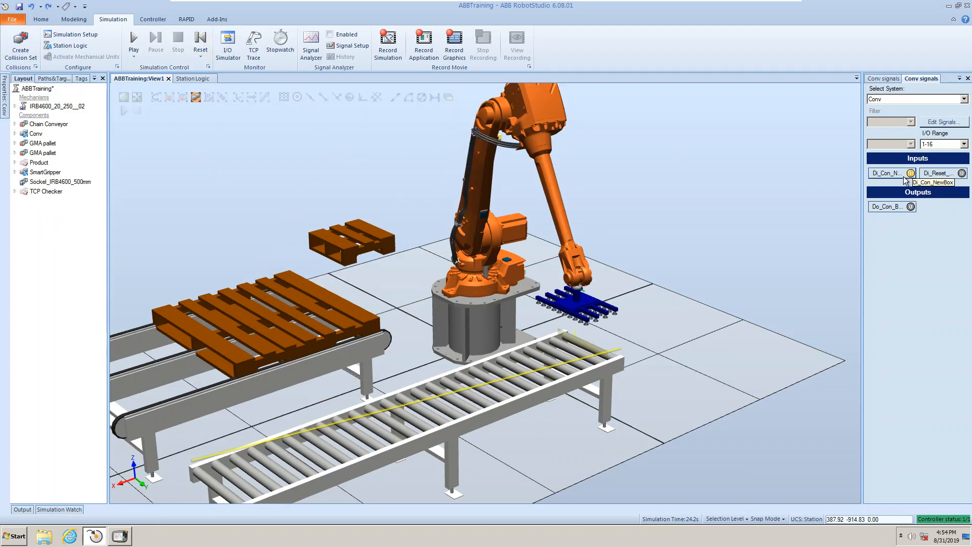
click(887, 173)
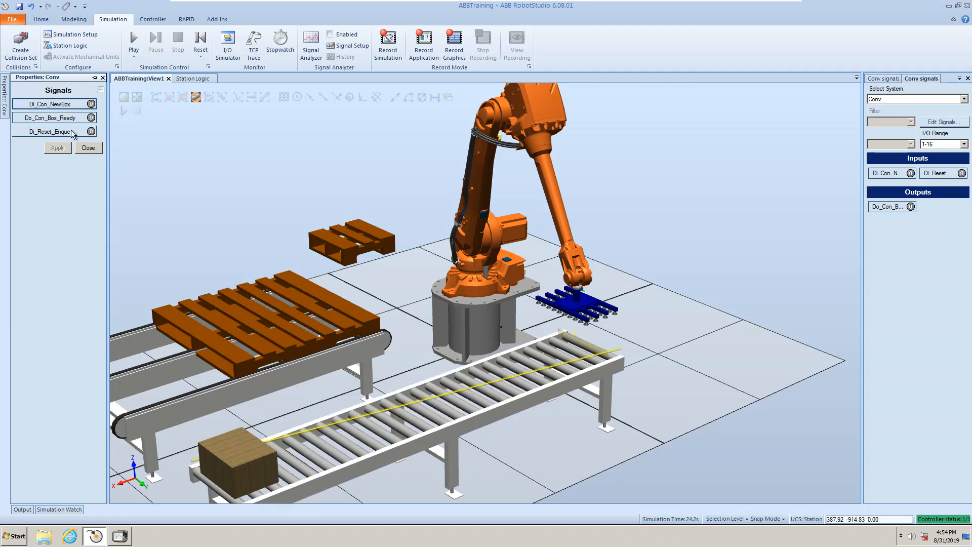
mouse_move(52, 118)
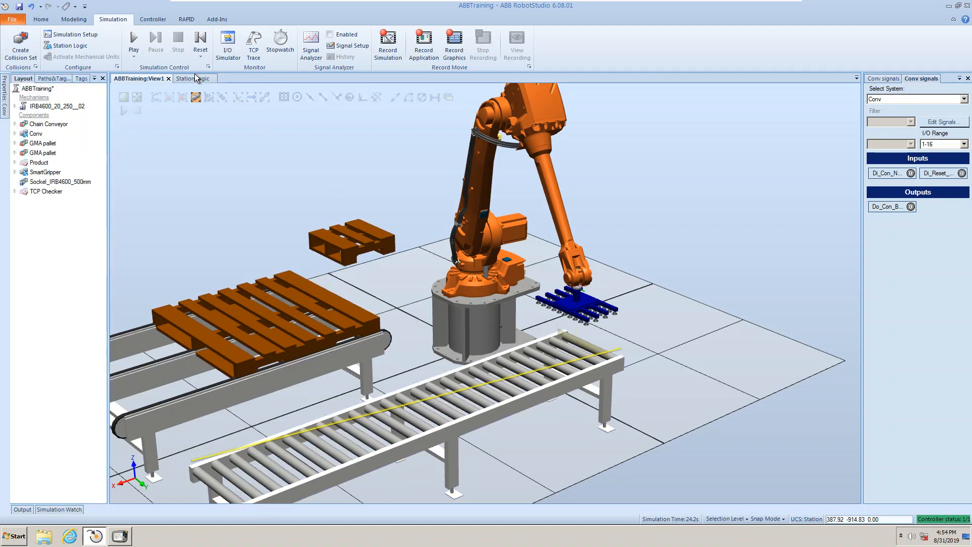
Run the simulation so rHome drops the gripper's leftover part onto the spare nest
click(132, 37)
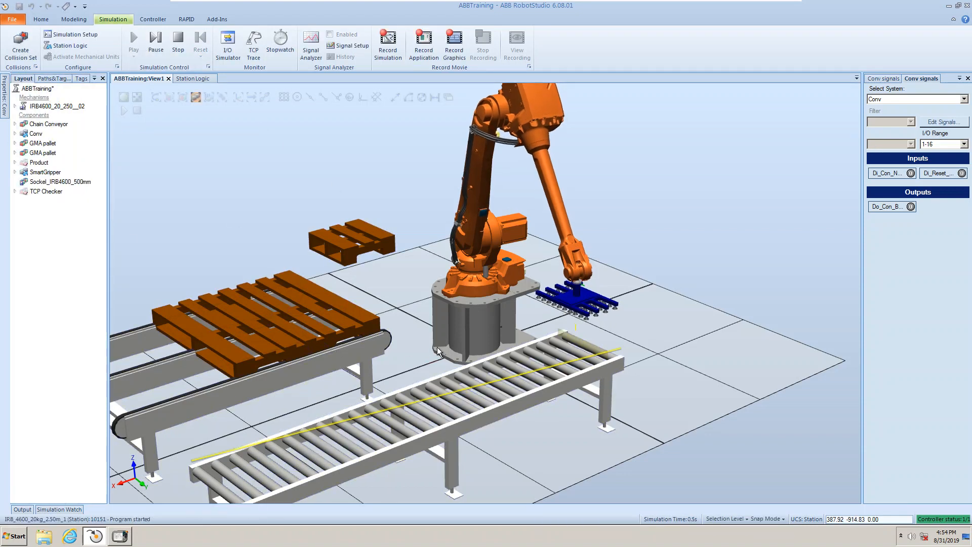
click(134, 39)
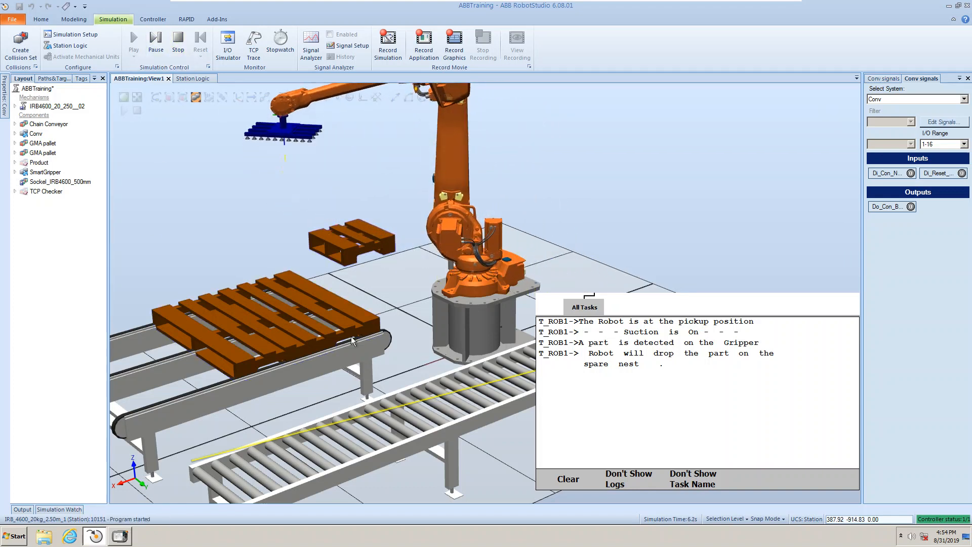
mouse_move(177, 8)
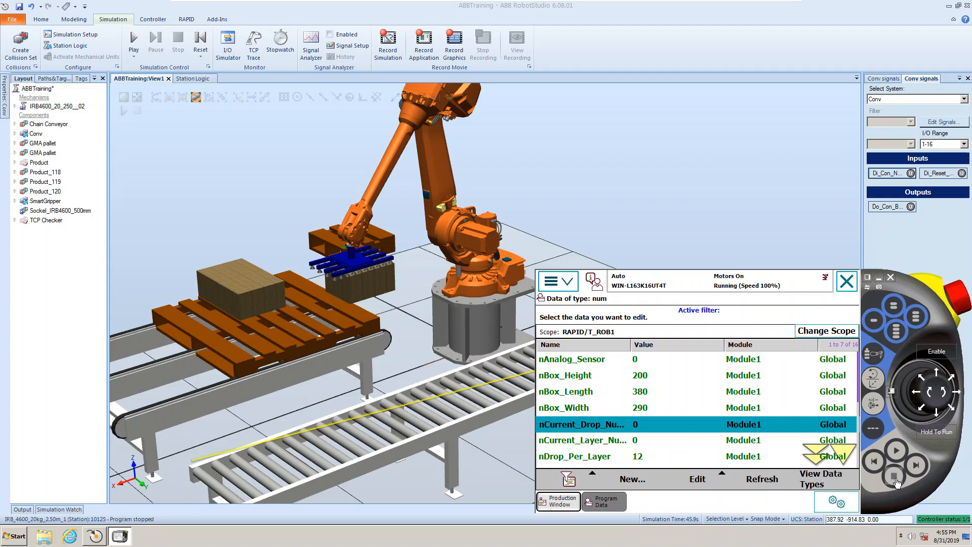
Stop the running robot program and rerun the simulation until it halts
click(177, 45)
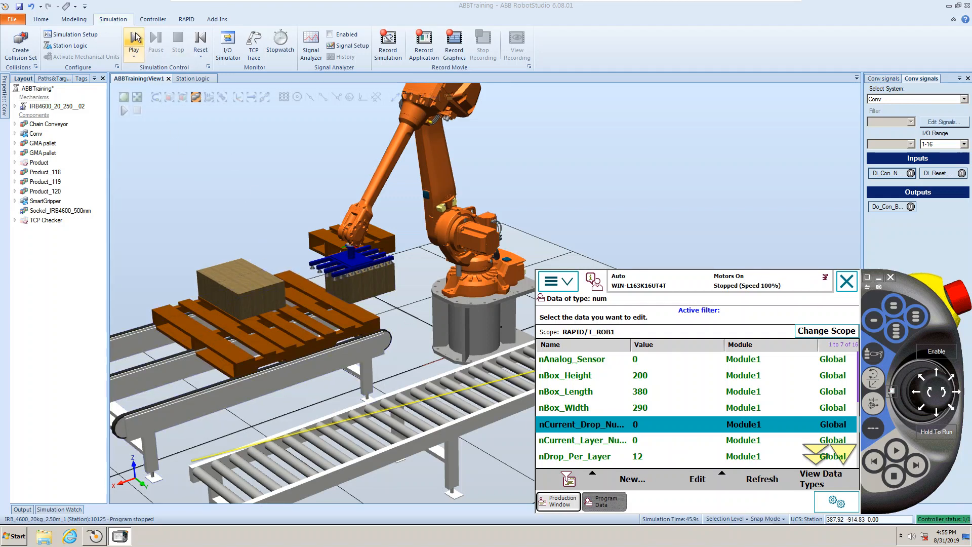
mouse_move(132, 43)
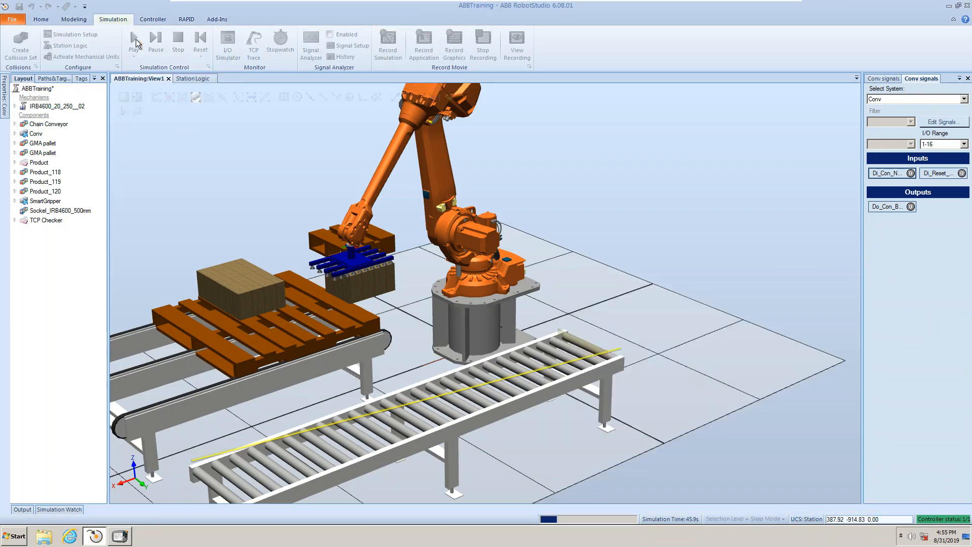
click(134, 44)
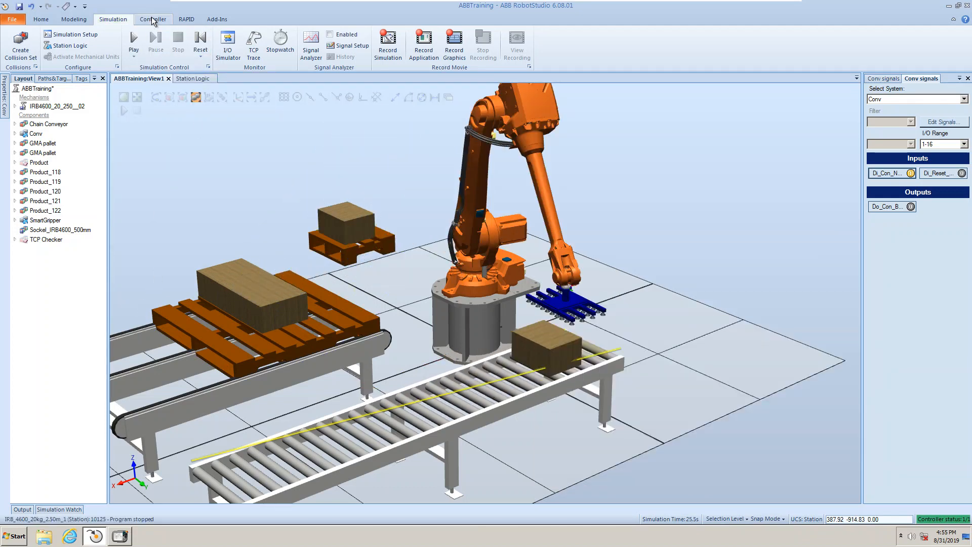
Review the controller's I/O System signals and the Station Logic wiring, then return to View1
click(186, 19)
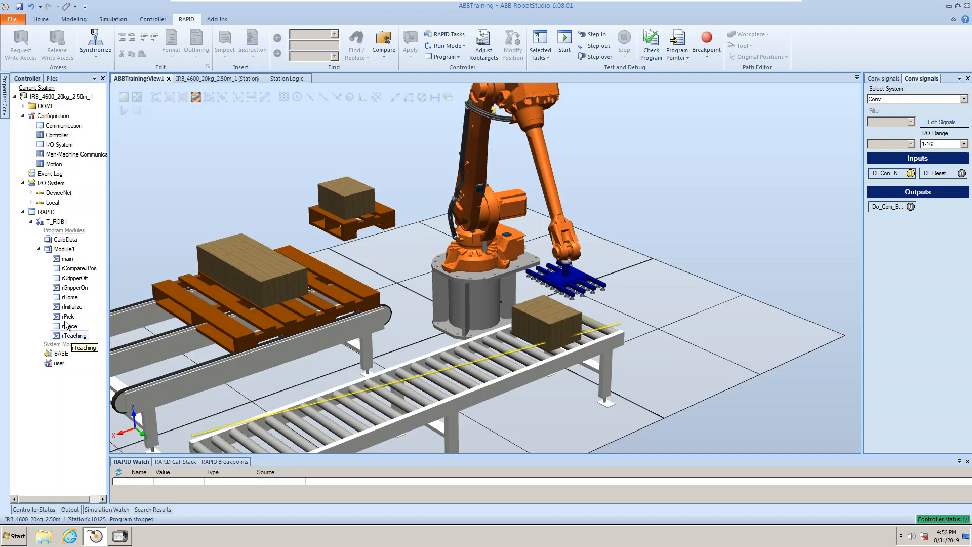
mouse_move(58, 144)
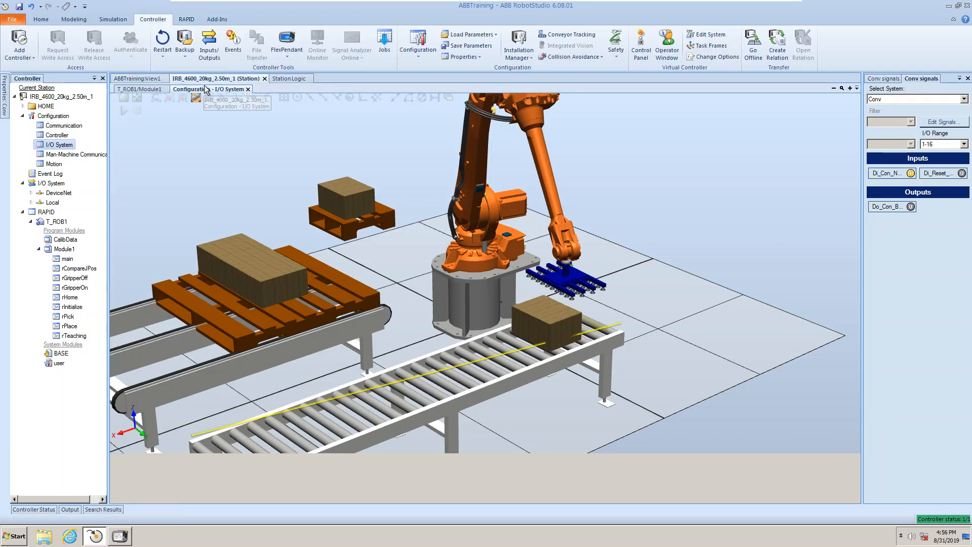
click(189, 89)
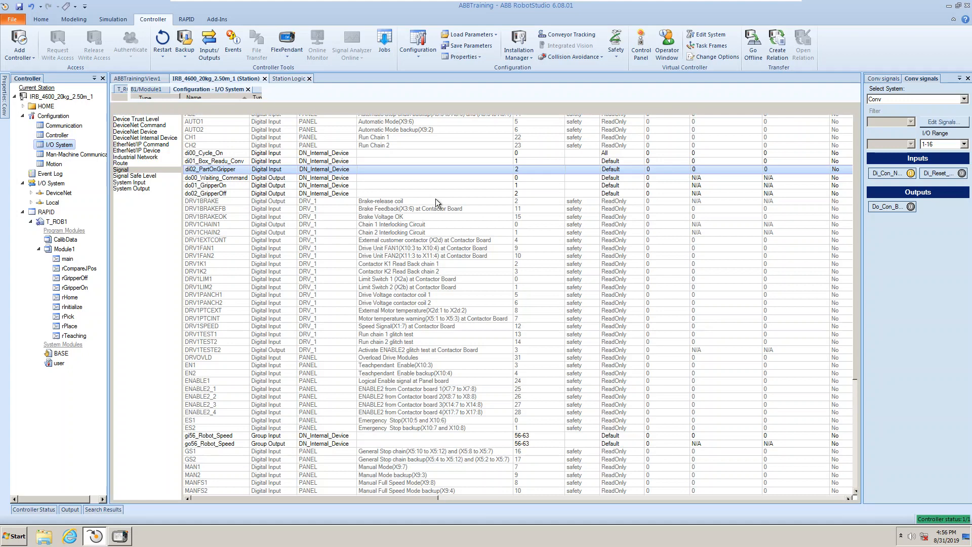
click(288, 78)
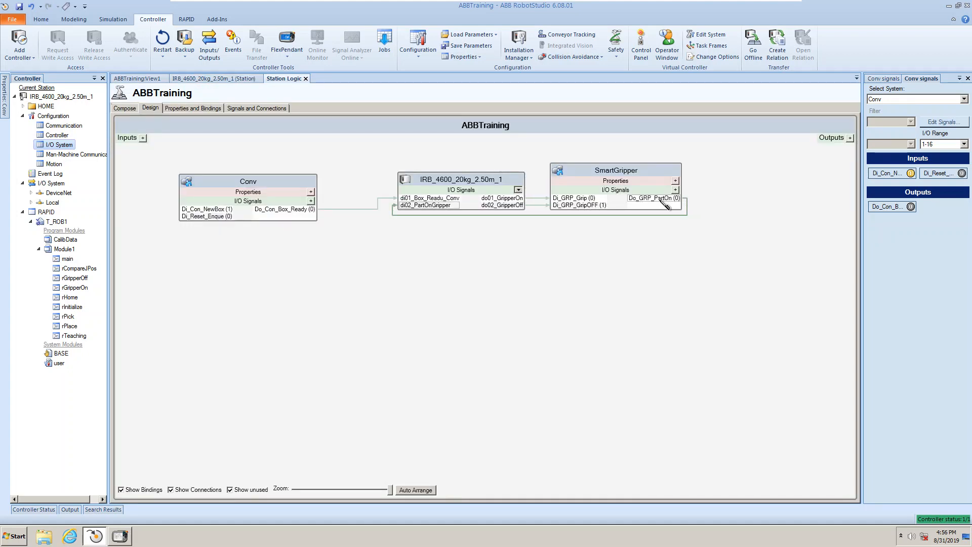
mouse_move(423, 216)
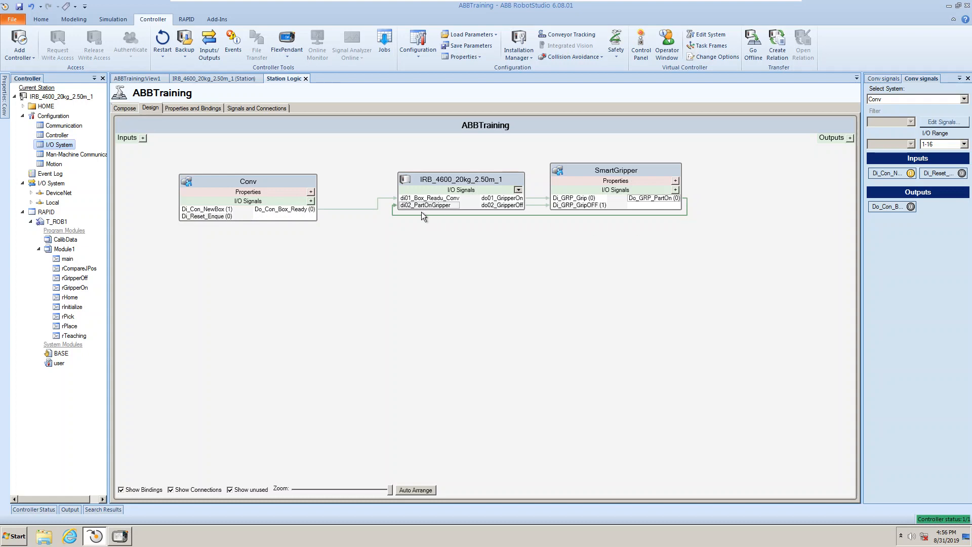
mouse_move(475, 253)
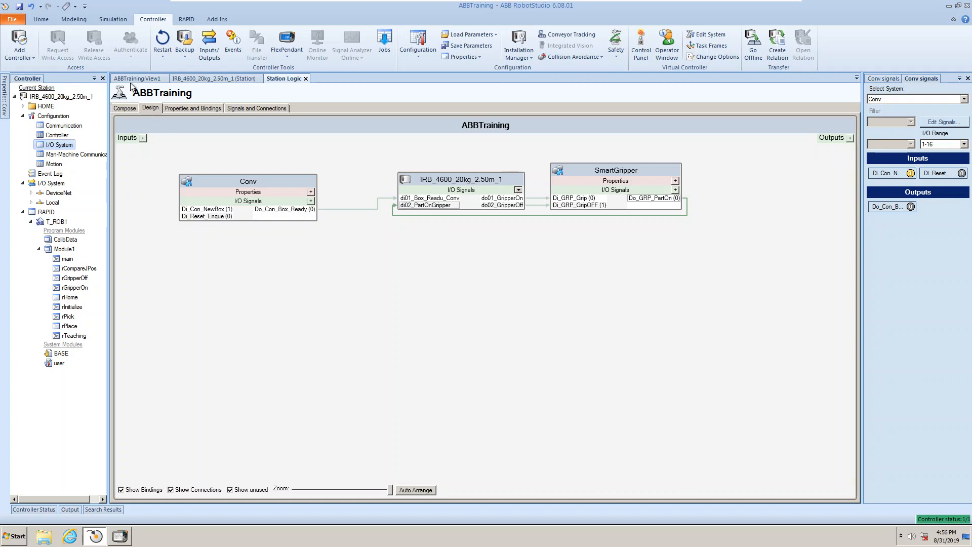
click(136, 78)
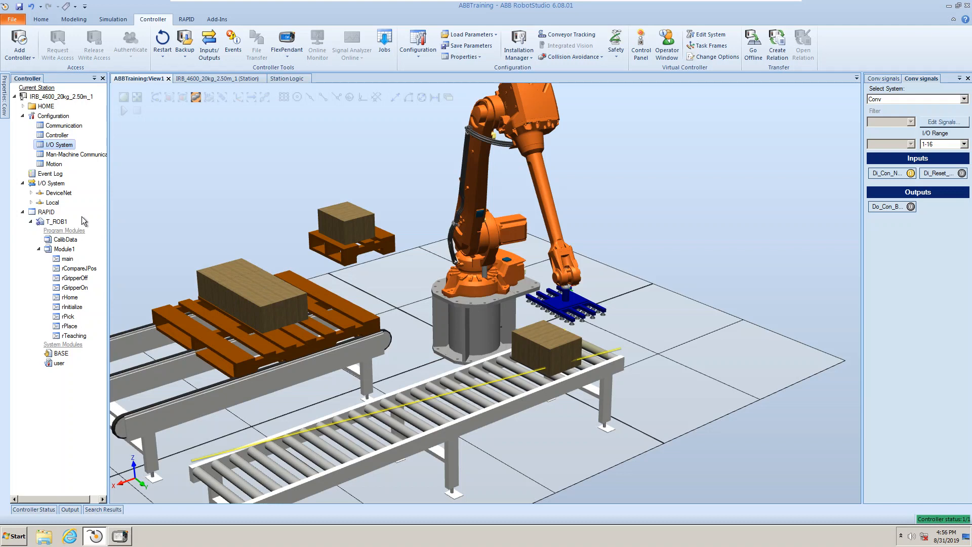
mouse_move(72, 335)
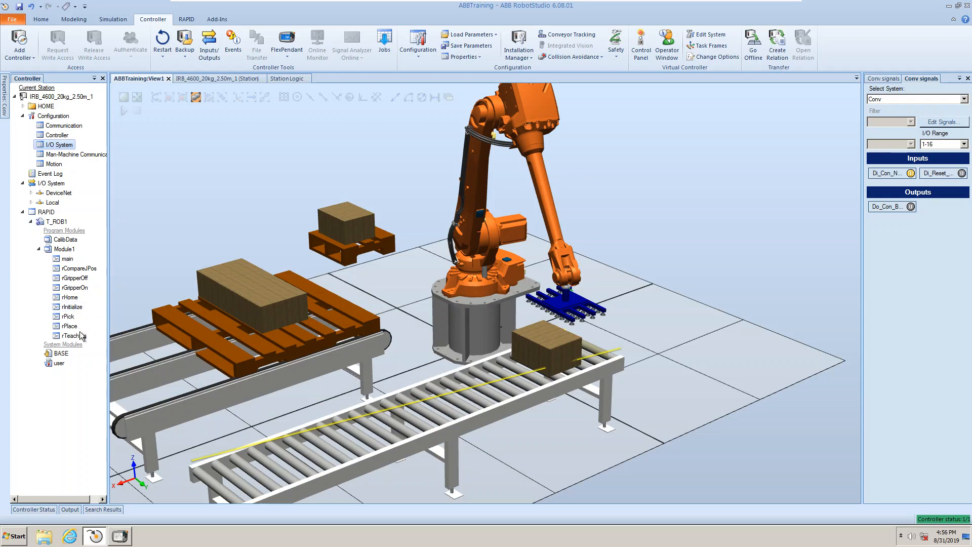
mouse_move(72, 307)
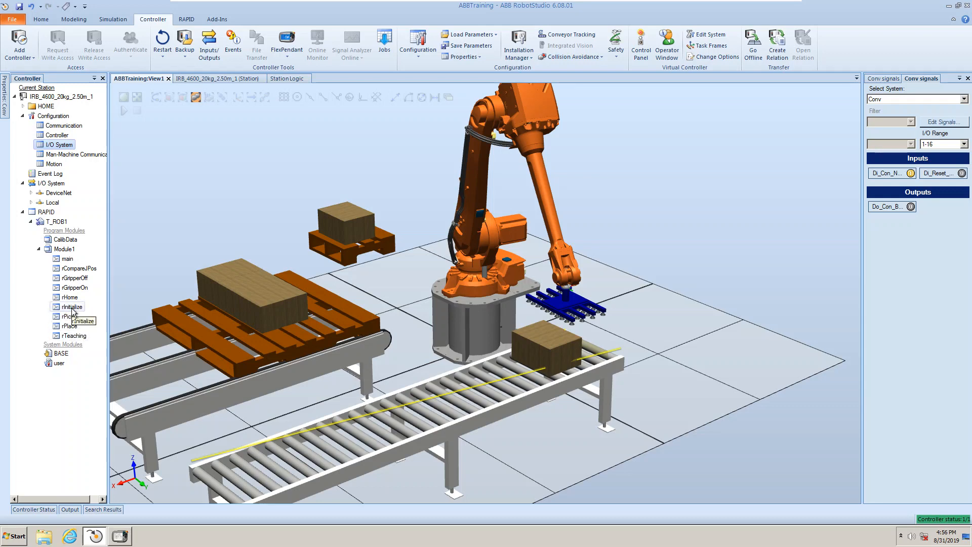
Open PROC rHome in the RAPID editor and review its di02_PartOnGripper spare-nest drop branch
double_click(72, 306)
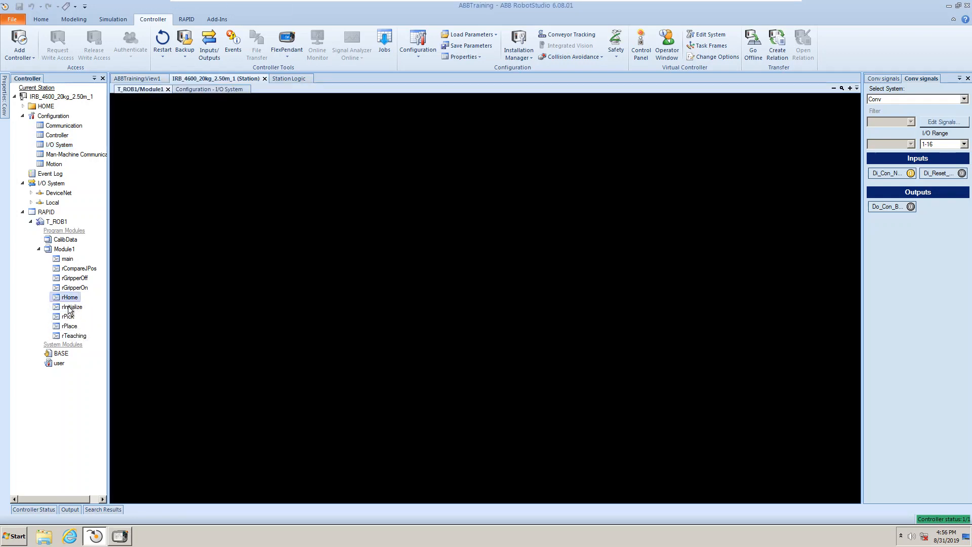
double_click(70, 297)
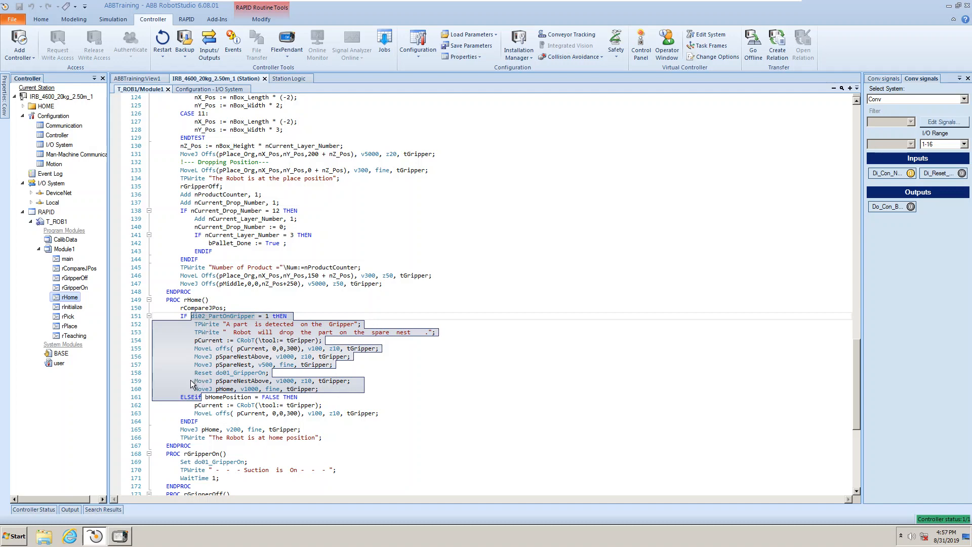
mouse_move(242, 356)
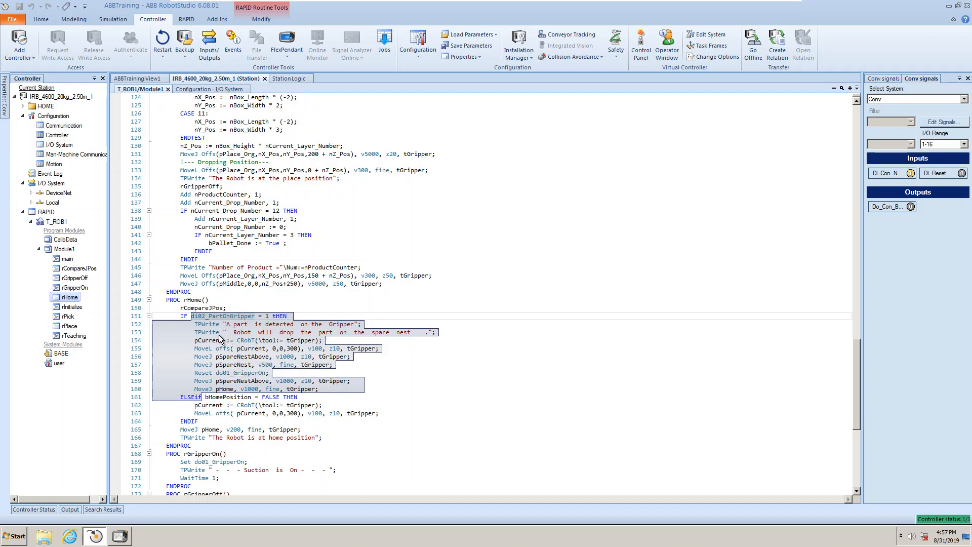
mouse_move(268, 322)
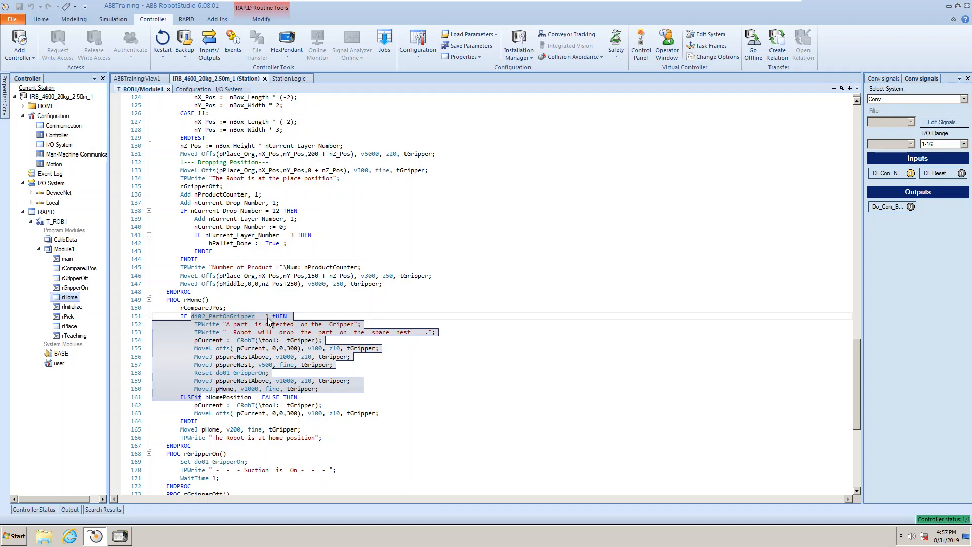
mouse_move(232, 354)
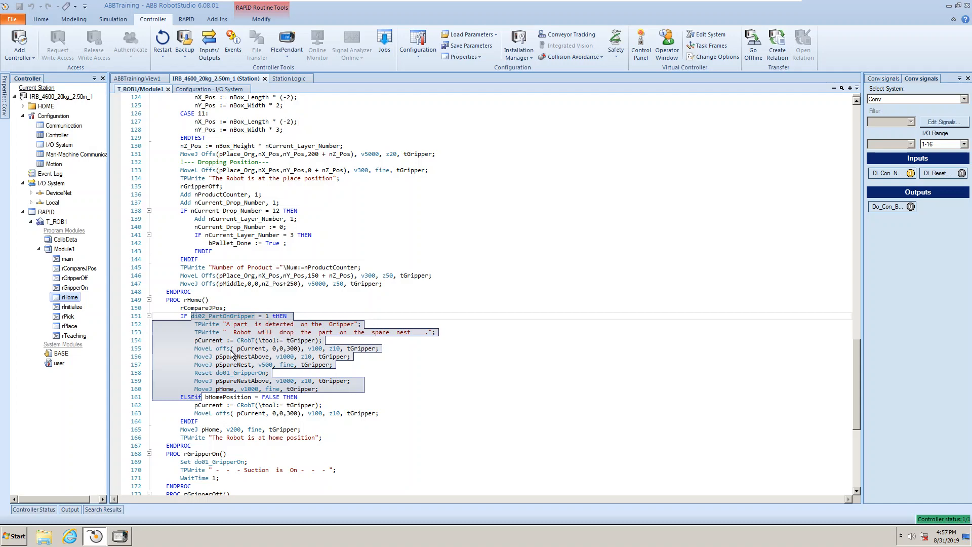
mouse_move(223, 348)
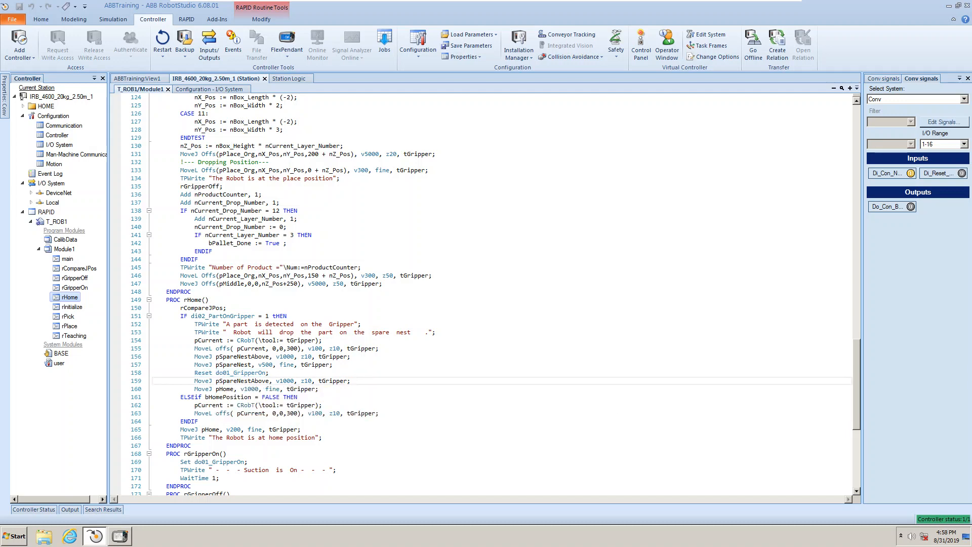
double_click(242, 381)
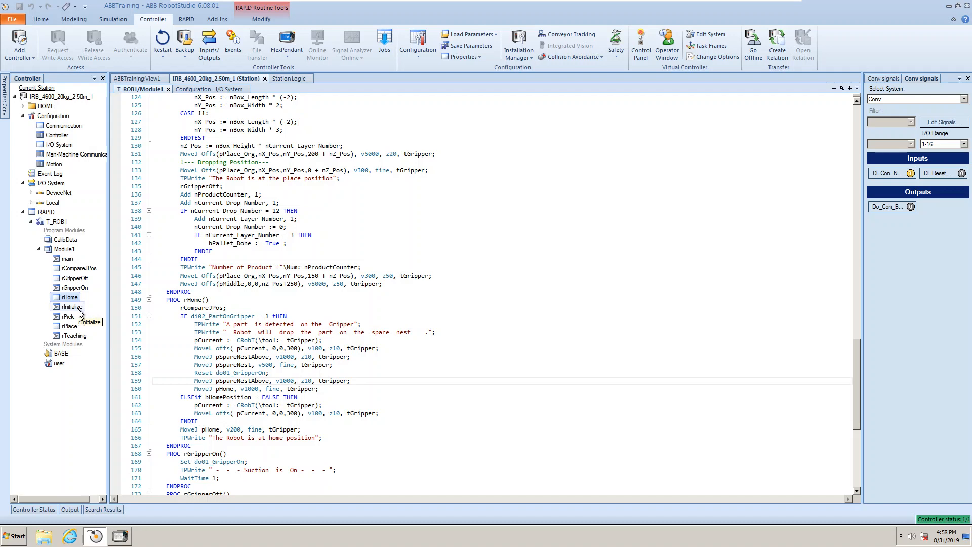
Inspect rInitialize's di02_PartOnGripper gripper-reset check and its commented-out counter resets
click(72, 307)
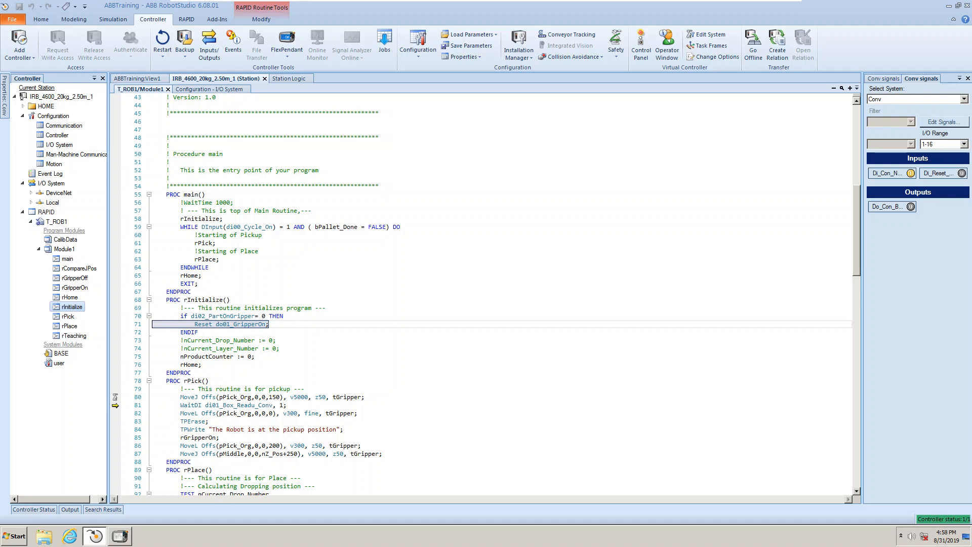
click(229, 316)
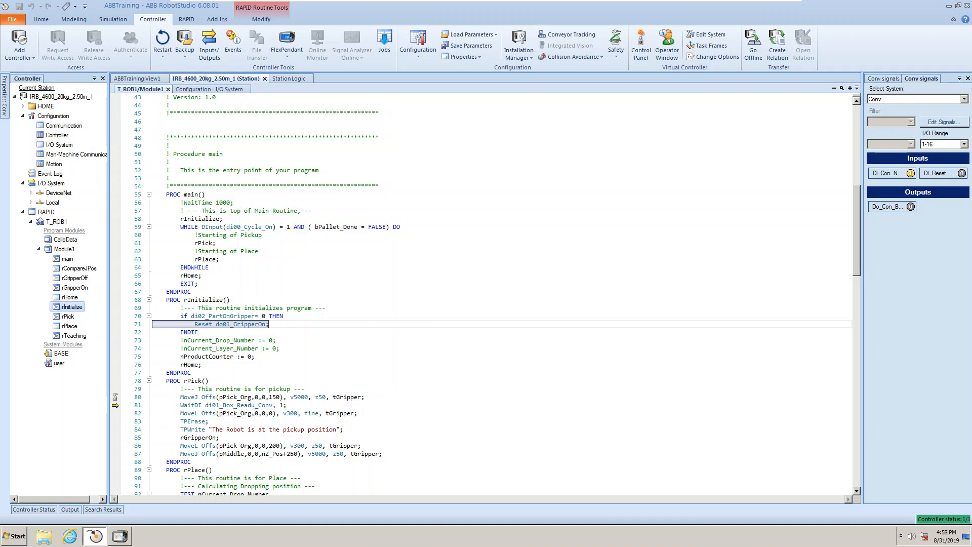
mouse_move(243, 332)
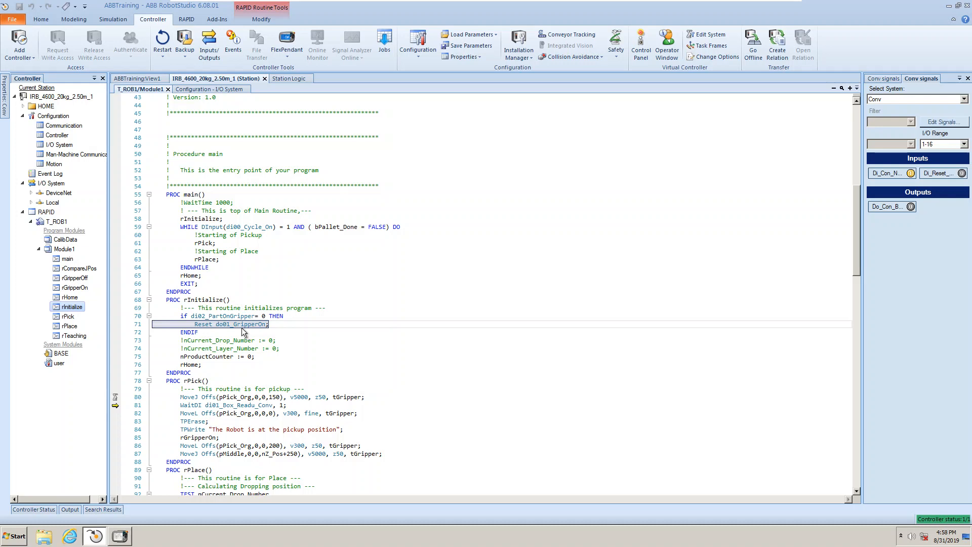
mouse_move(231, 316)
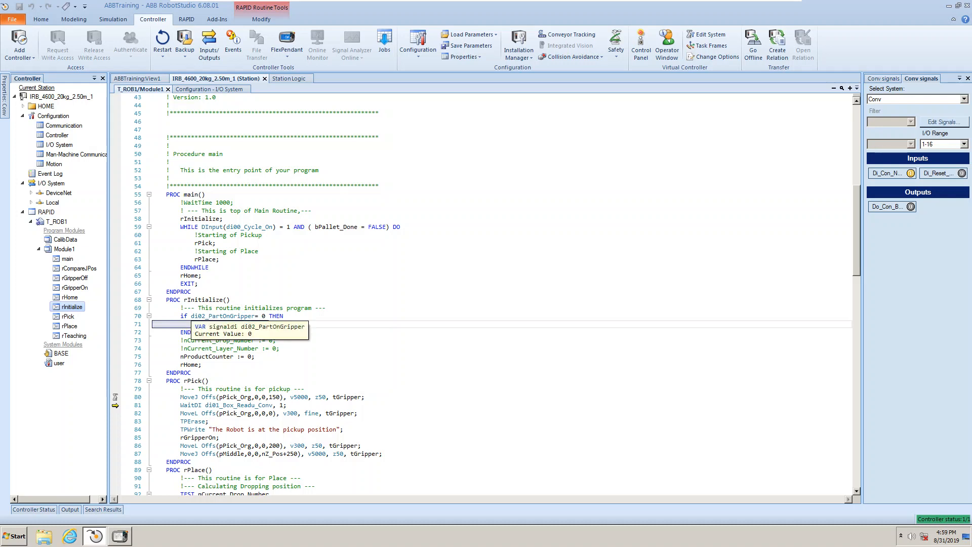
double_click(226, 316)
text(Reset do01_GripperOn;)
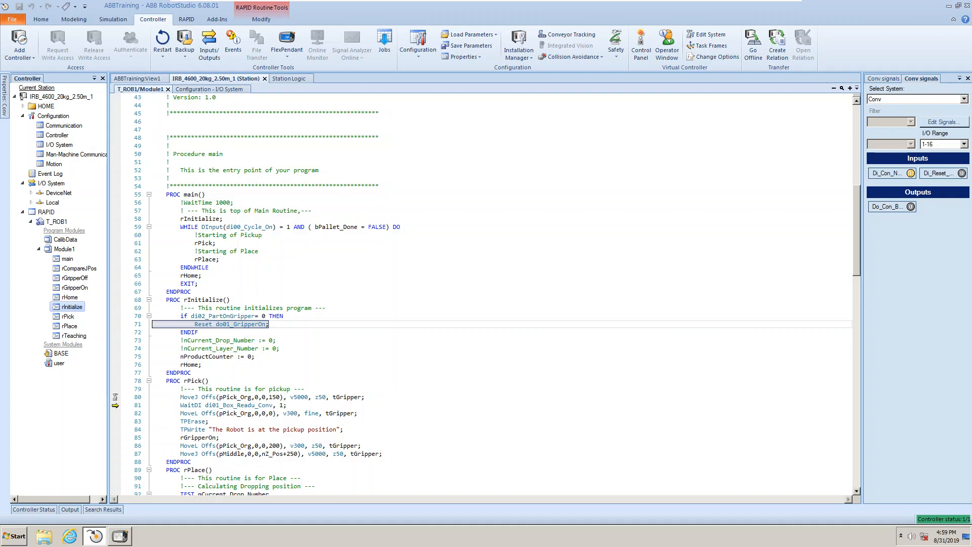
click(189, 332)
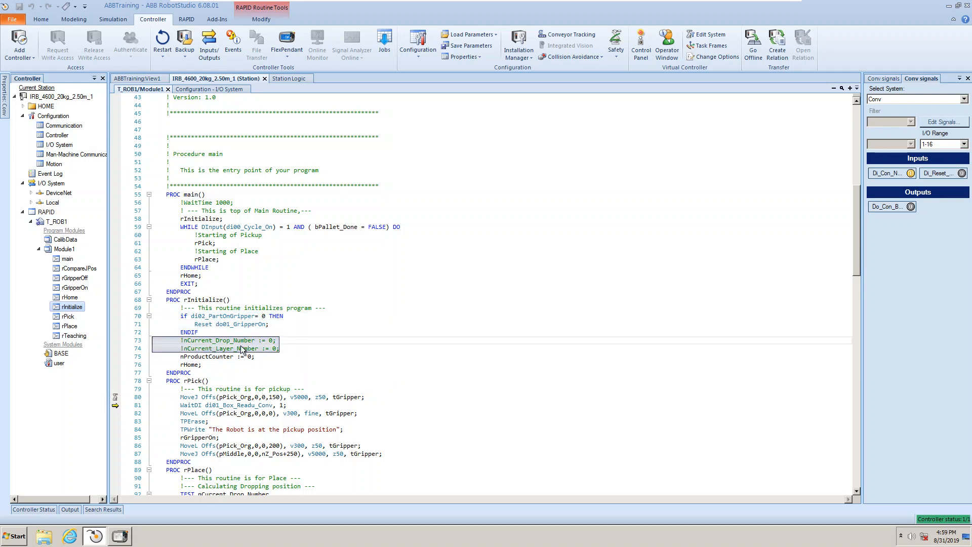
mouse_move(191, 353)
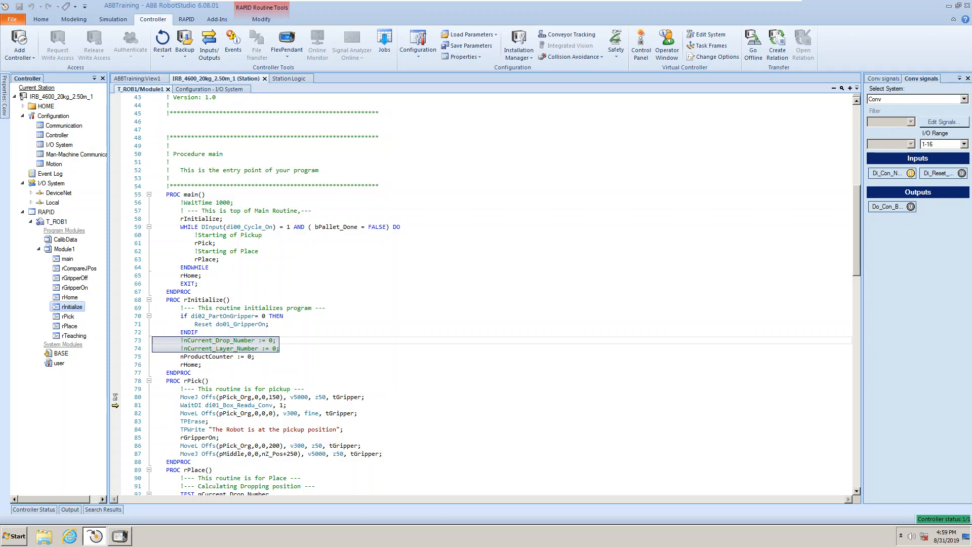
click(229, 348)
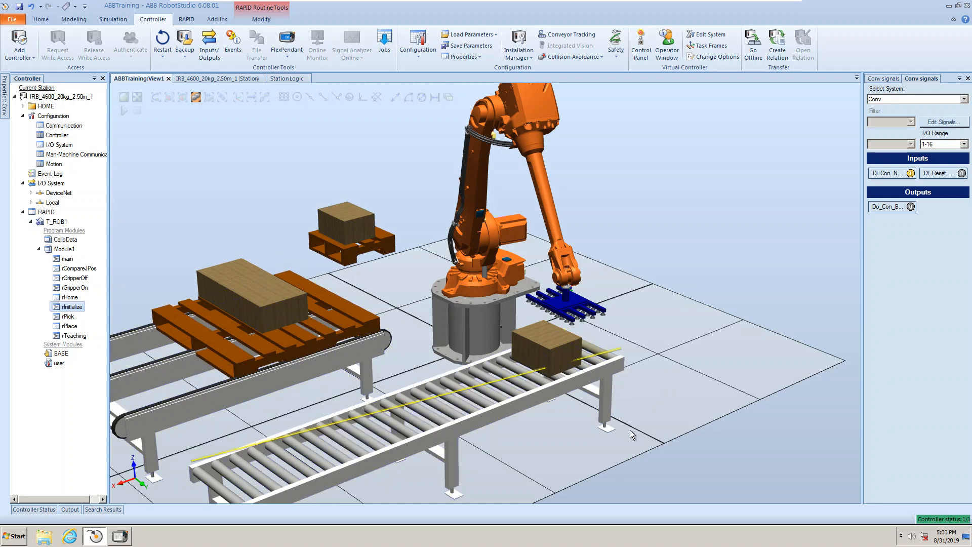
mouse_move(613, 190)
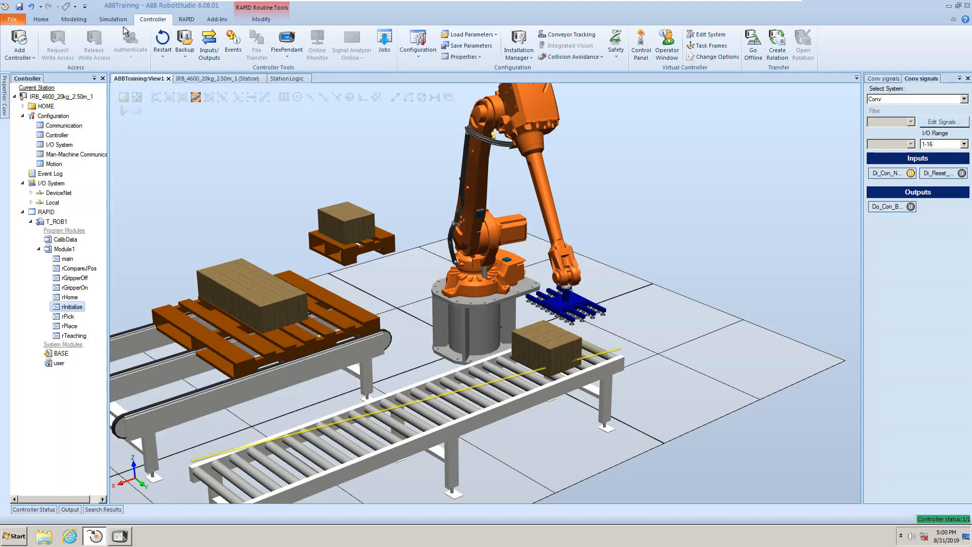
Run one pick, place and home cycle from the Simulation tab, then stop and reset
click(113, 19)
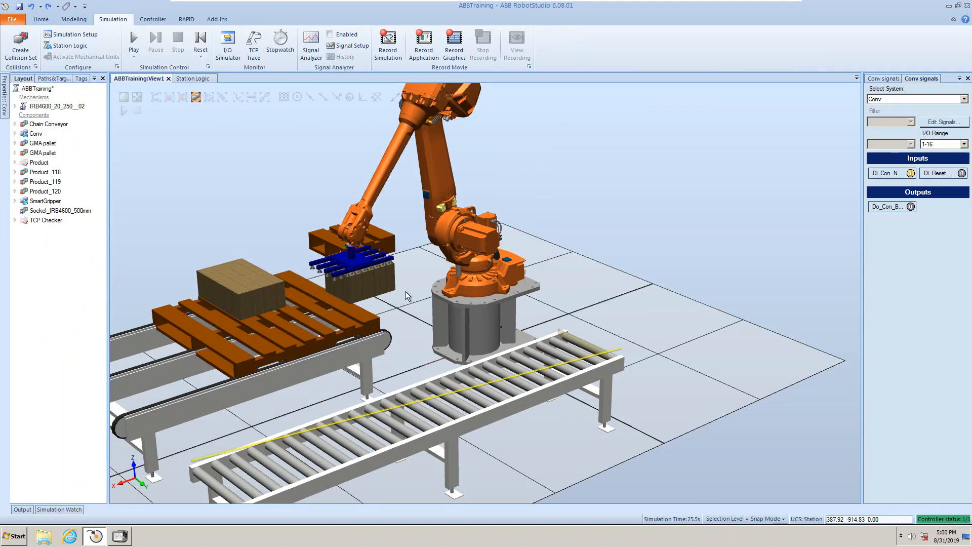
click(133, 38)
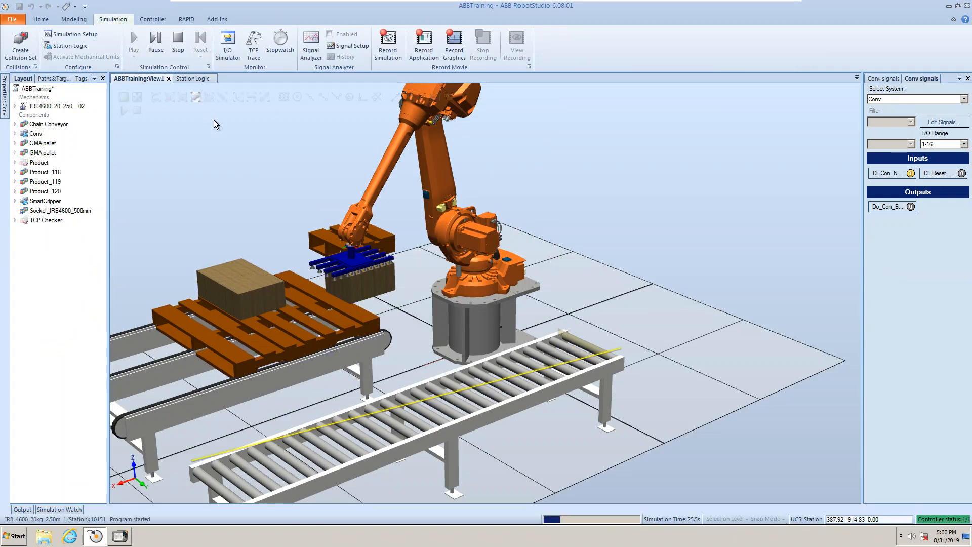
click(200, 45)
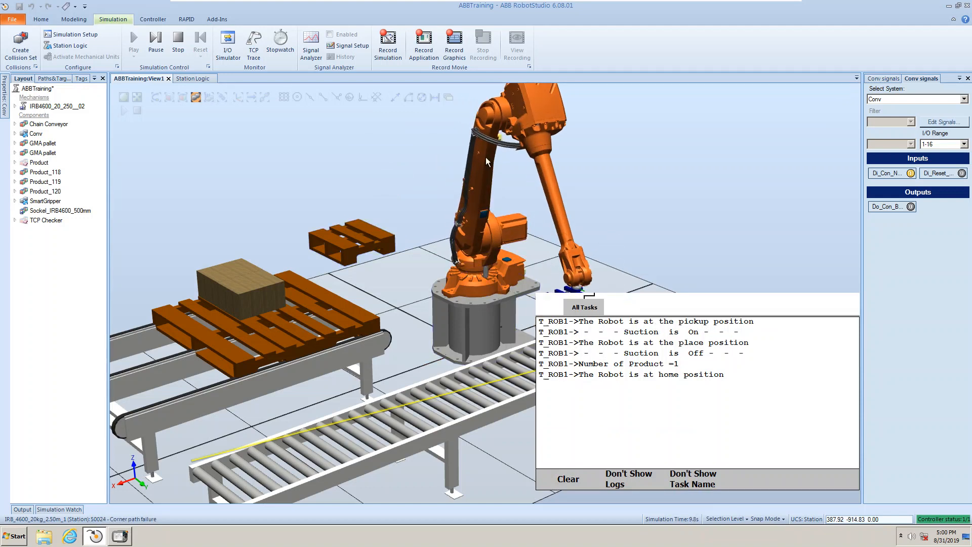
mouse_move(178, 45)
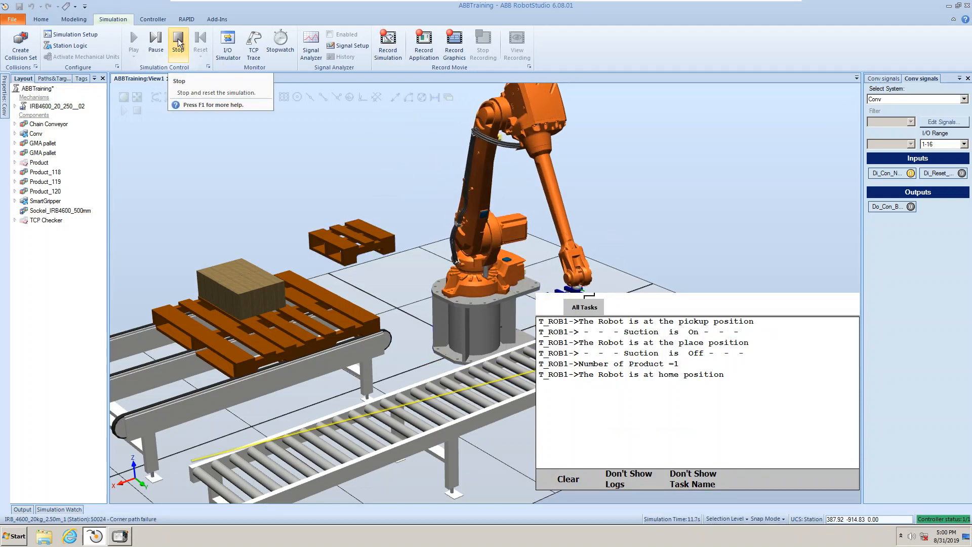
click(201, 42)
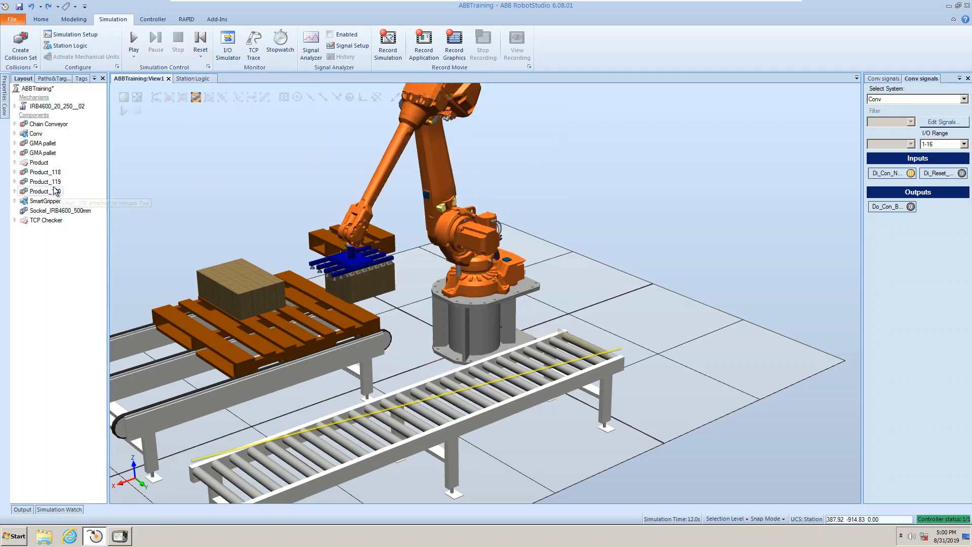
Delete boxes Product_118–120 from the Layout tree and switch off Di_Con_NewBox
click(232, 279)
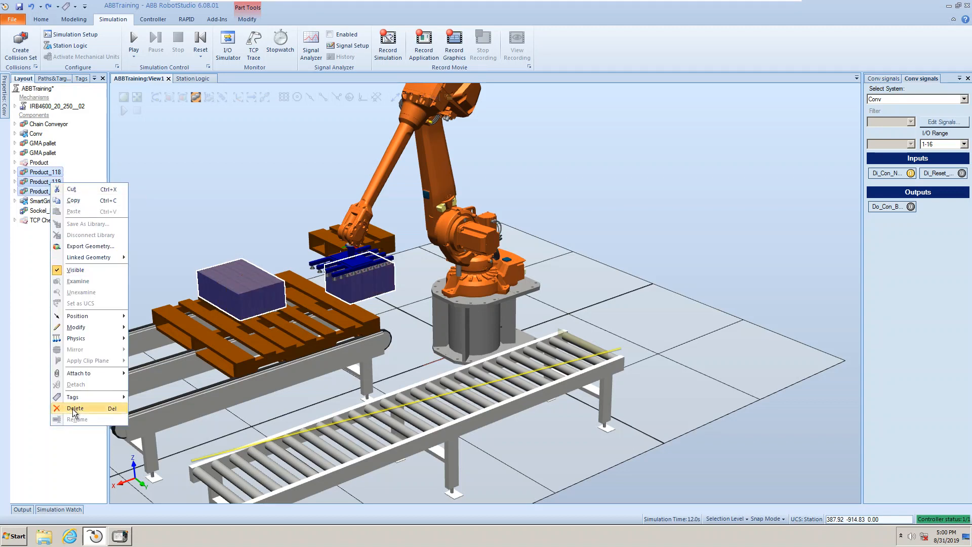
click(75, 408)
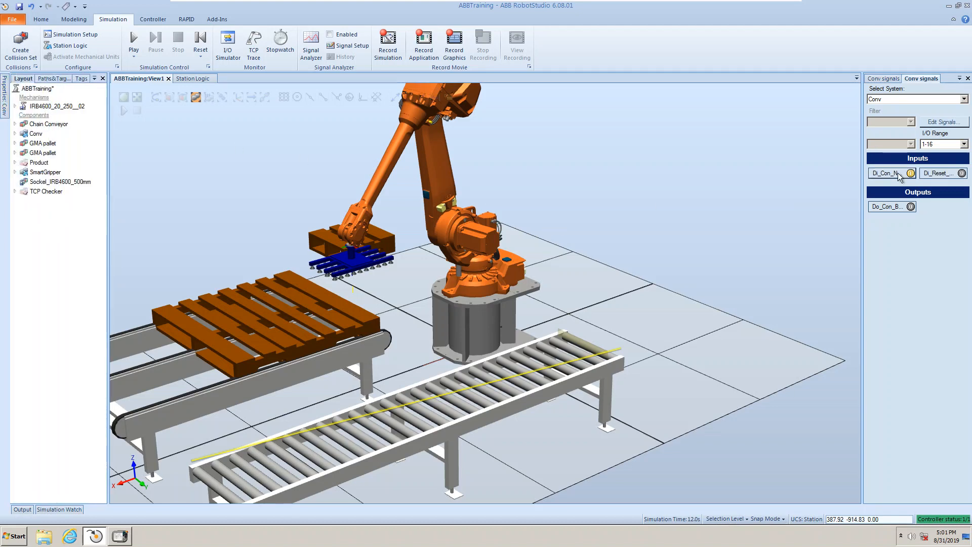
click(887, 173)
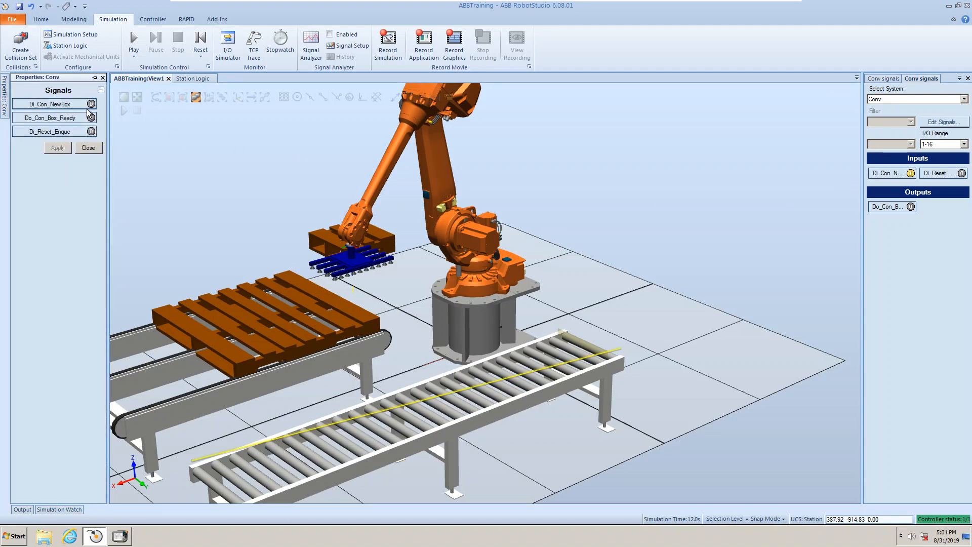
click(90, 104)
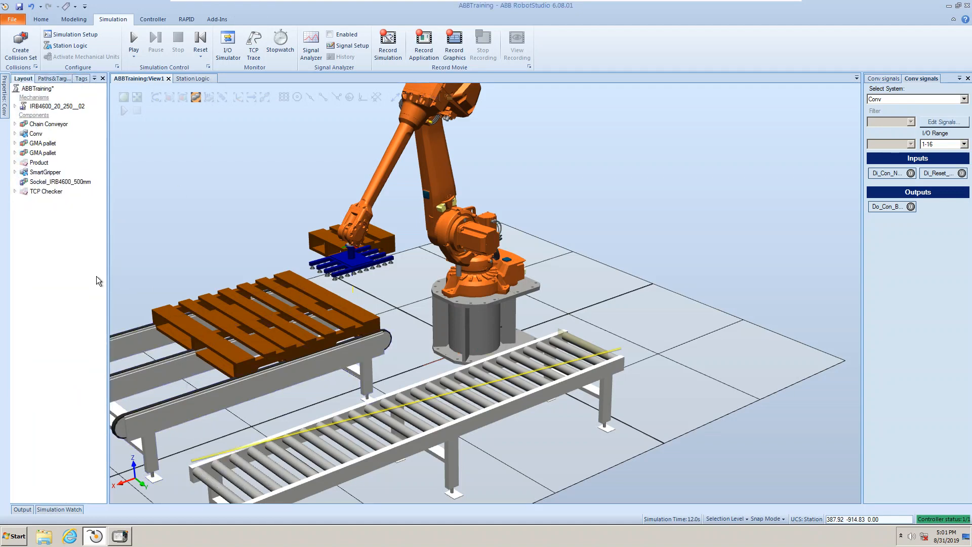
mouse_move(133, 39)
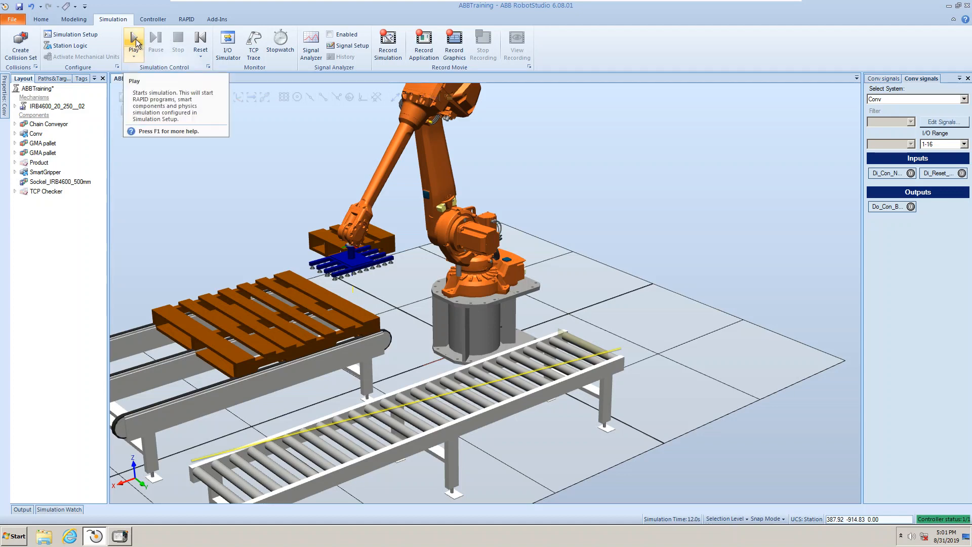
Start the simulation, stop the program while a box is held, then restart it to run rHome
click(133, 42)
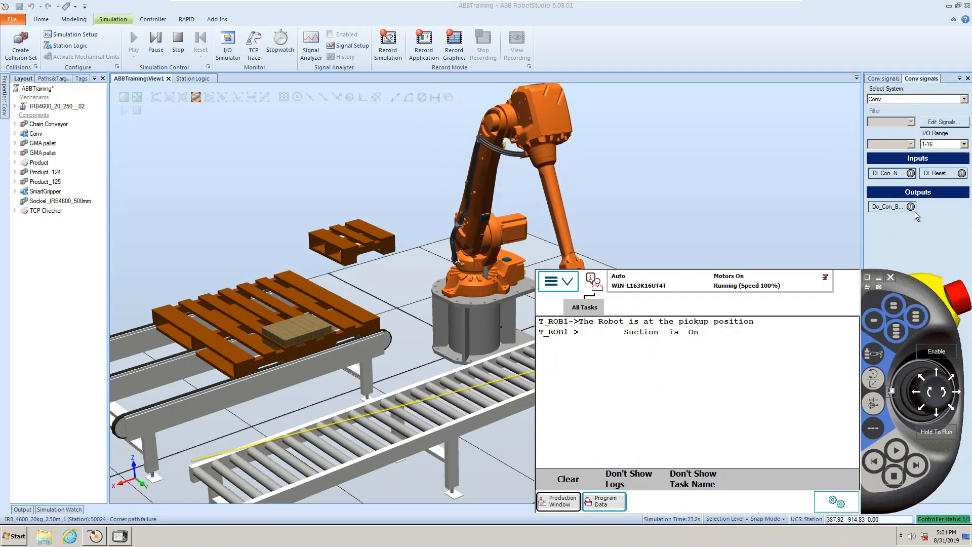
click(607, 500)
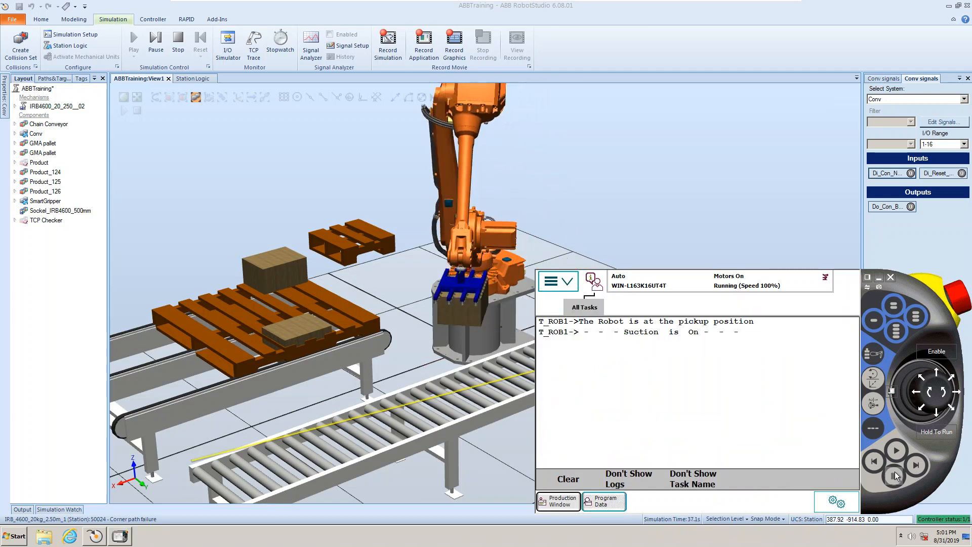
click(603, 500)
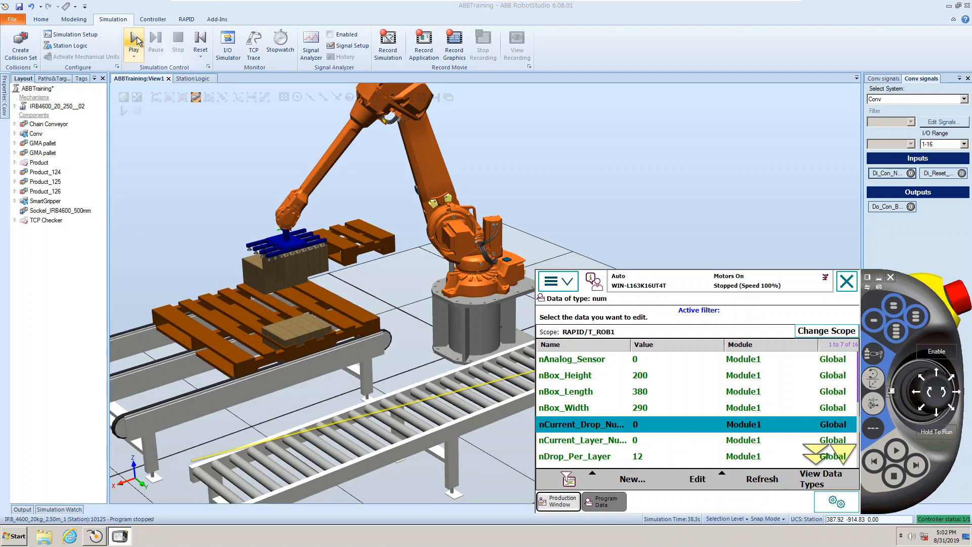
click(133, 41)
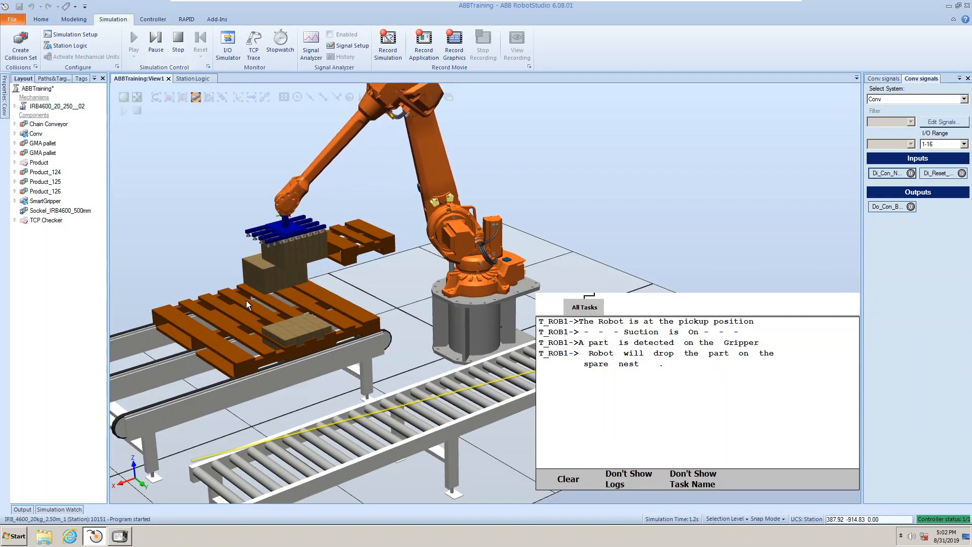